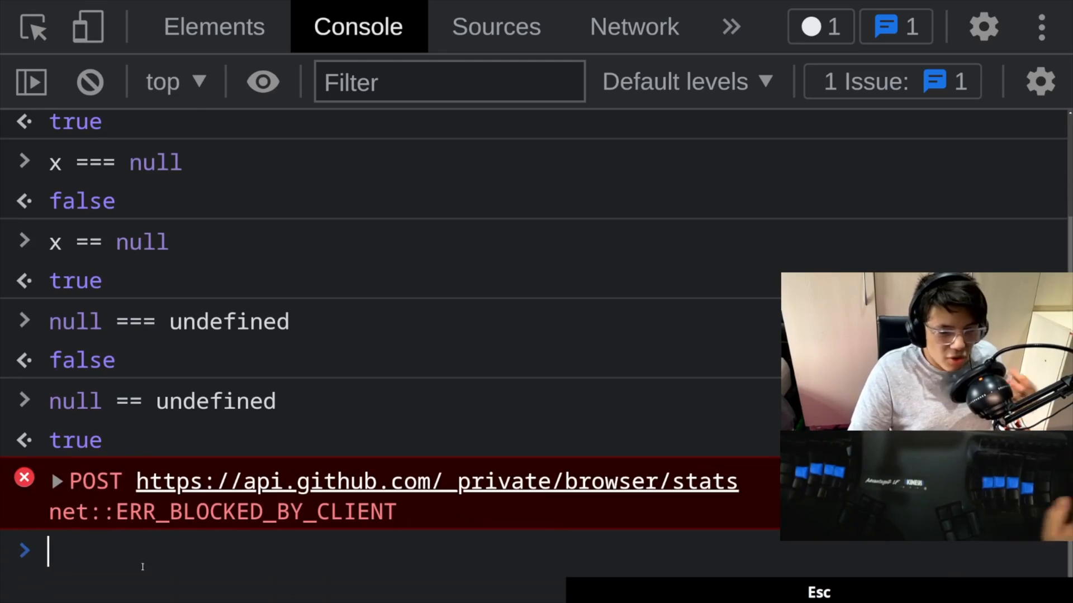
{"action": "type", "text": "========================"}
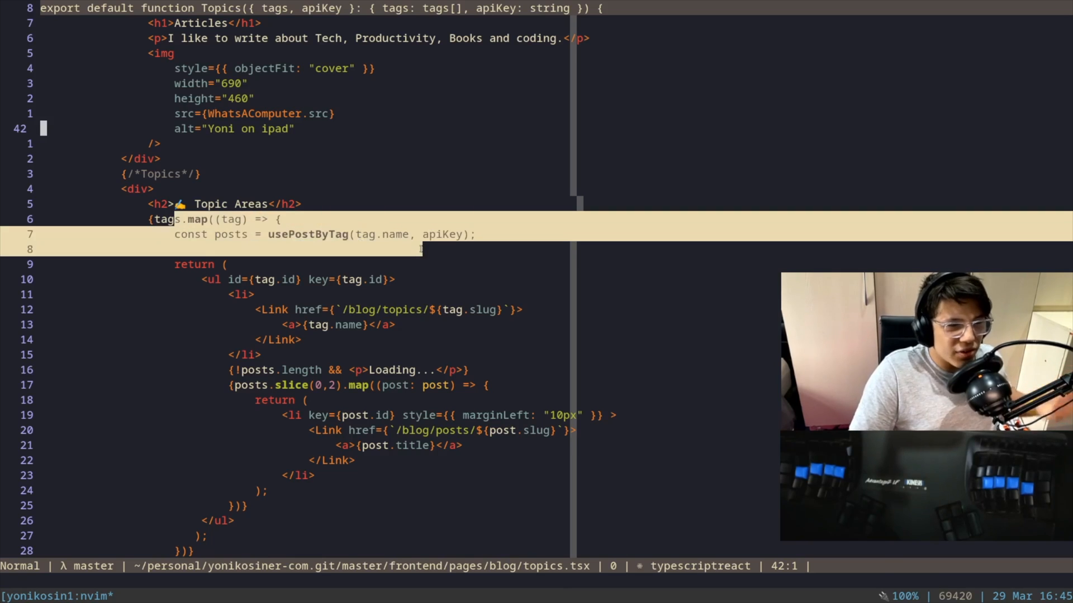
{"action": "key", "text": "j"}
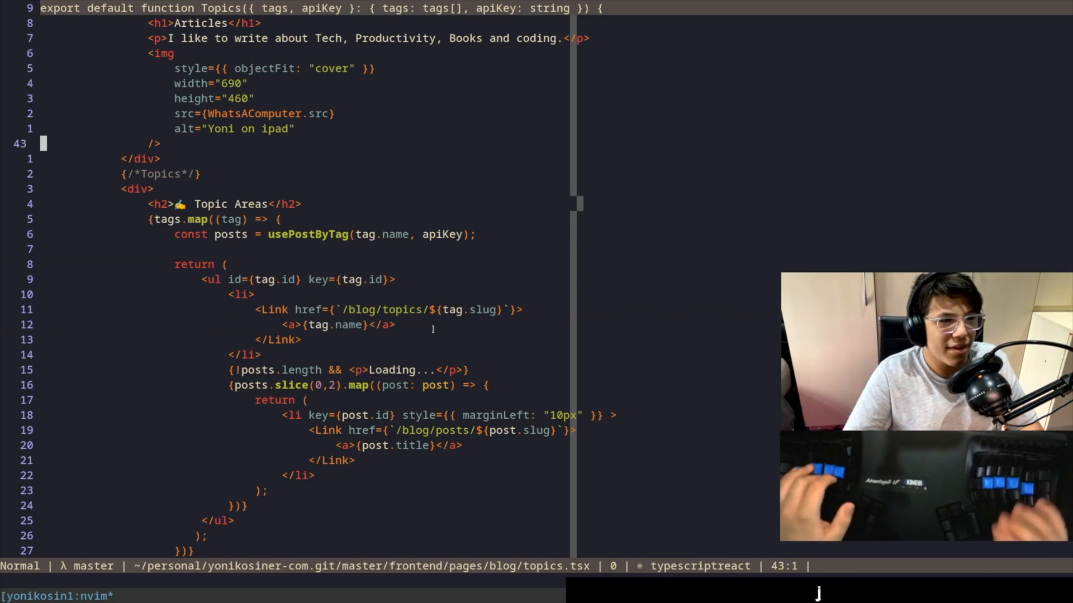